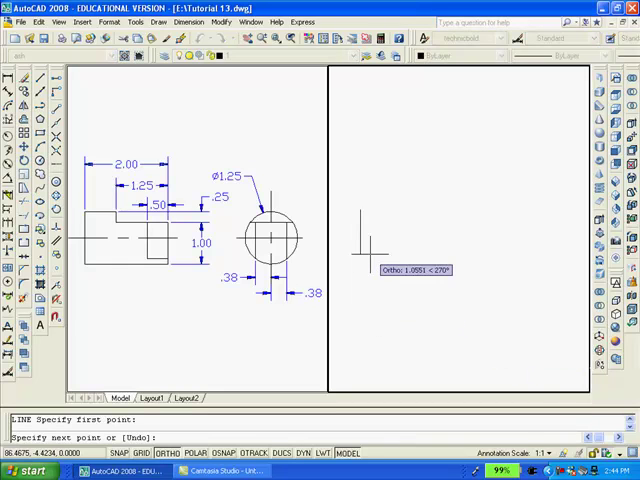
mouse_move(365, 258)
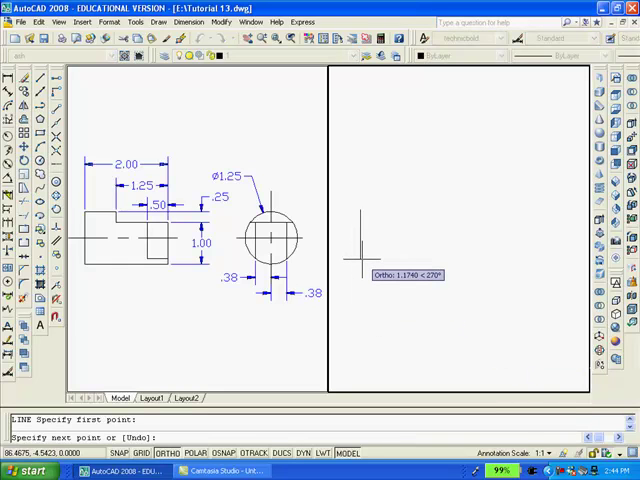
- Draw the stepped profile outline in the right viewport with lengths 1, 1.25 and .25
type("1.256")
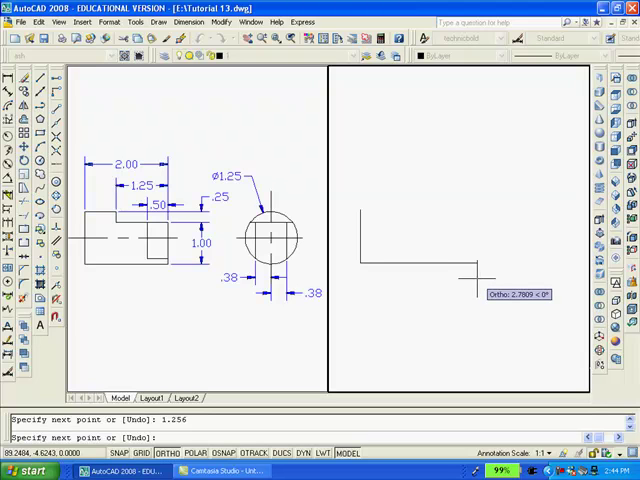
left_click(483, 280)
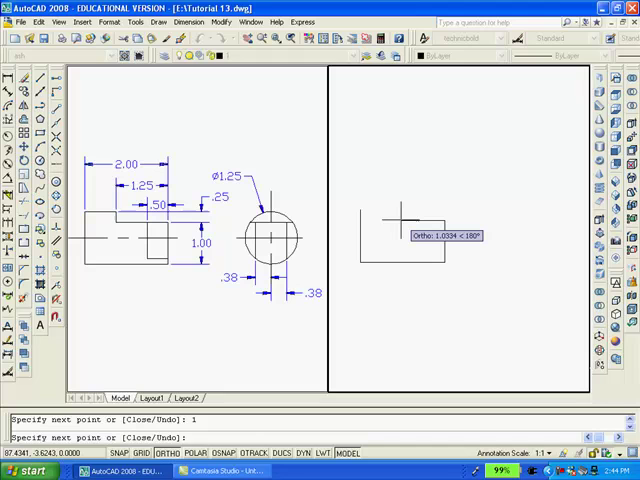
type("1.25")
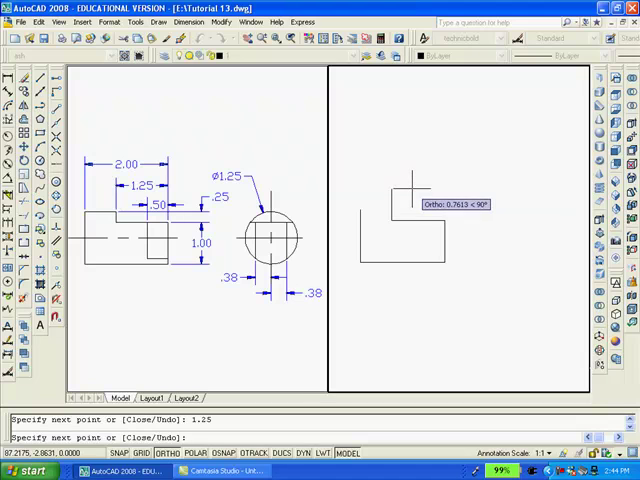
type(".25")
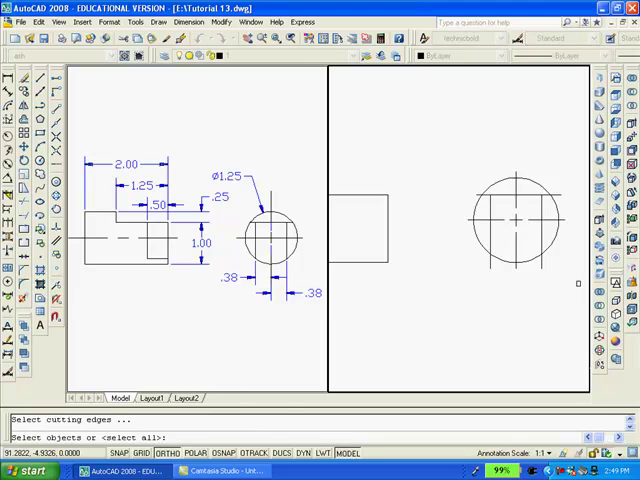
- Trim the block edges, offset its right edge by 0.5, and start a zero-radius fillet
left_click(513, 217)
type(".5")
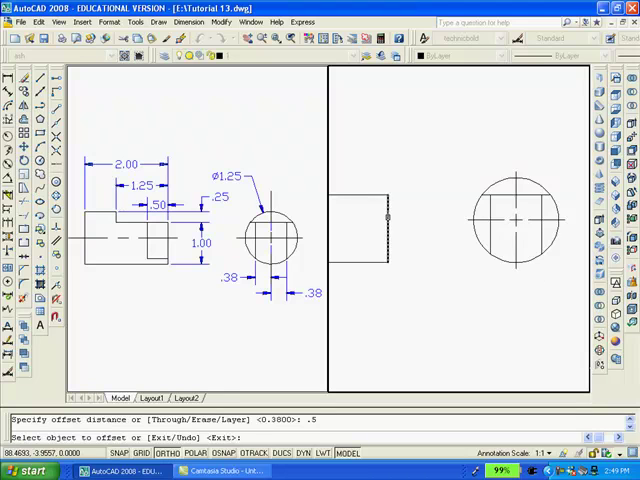
left_click(362, 218)
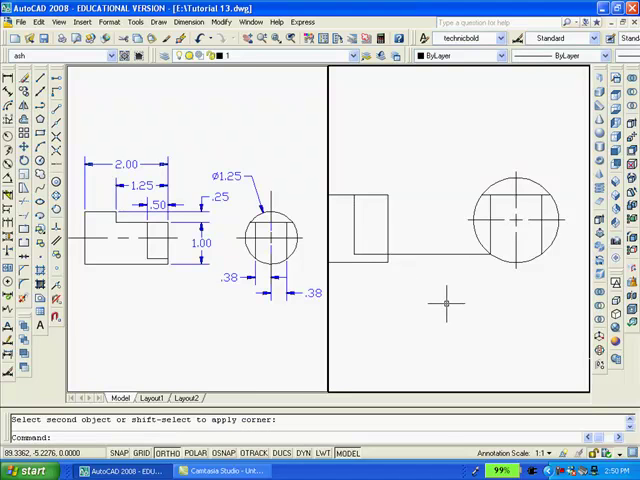
type("f")
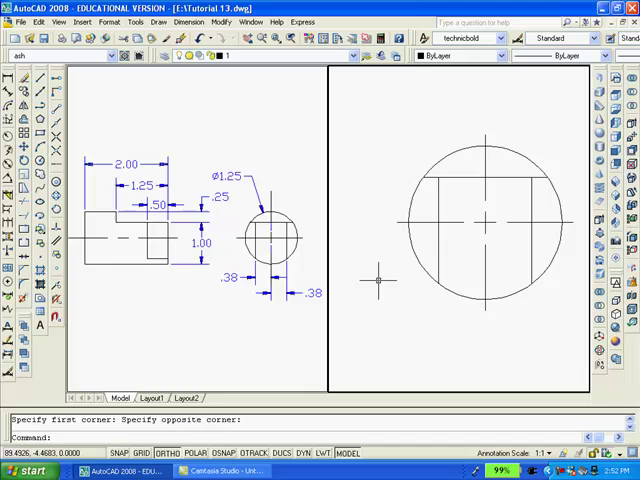
- Break the end-view circle between two points to separate its upper cap
type("BREAK Select object:")
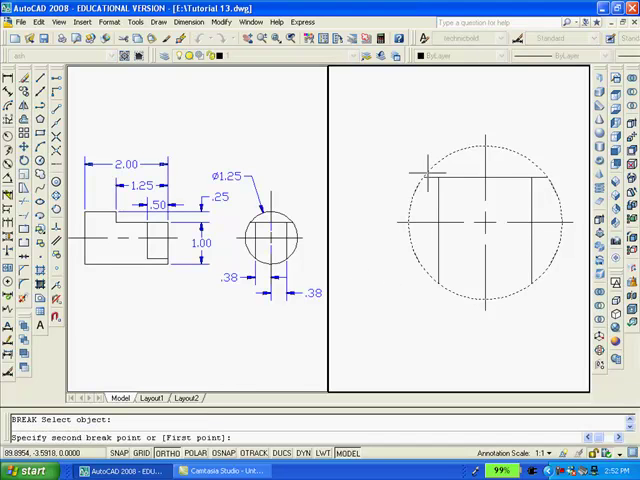
left_click(415, 183)
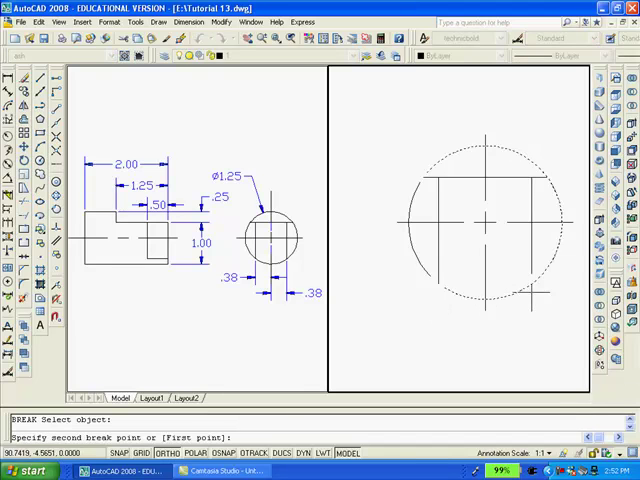
left_click(535, 295)
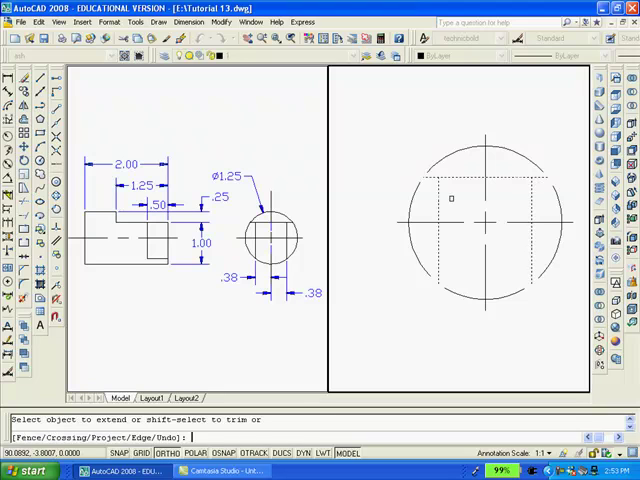
- Trim the excess edge inside the circle and begin a new notch edge line
left_click(480, 148)
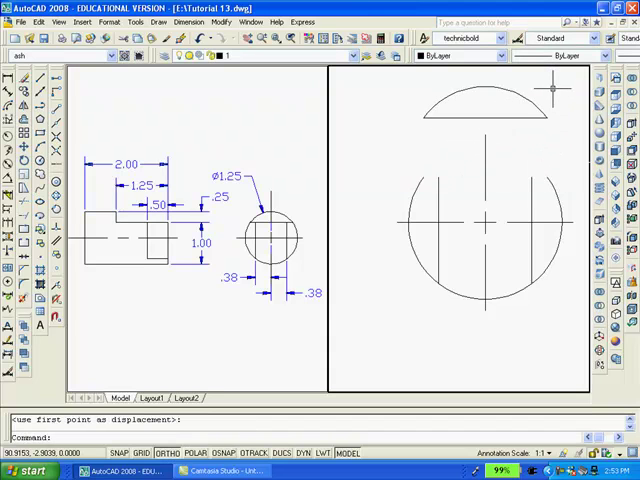
type("L")
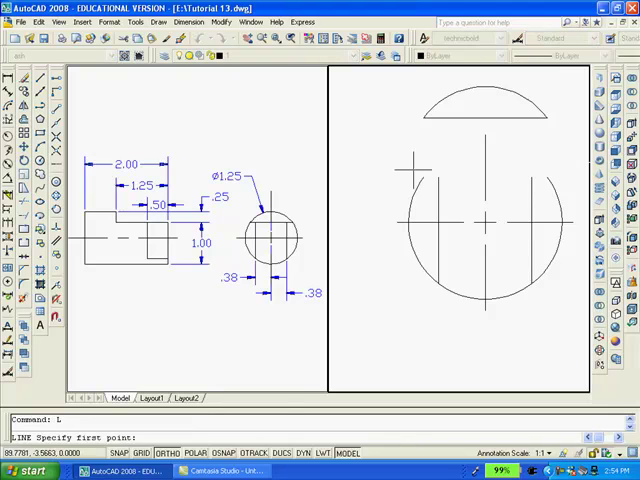
mouse_move(128, 182)
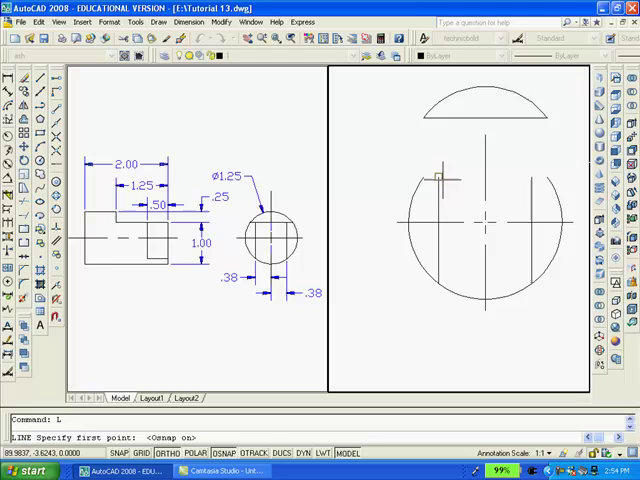
left_click(440, 178)
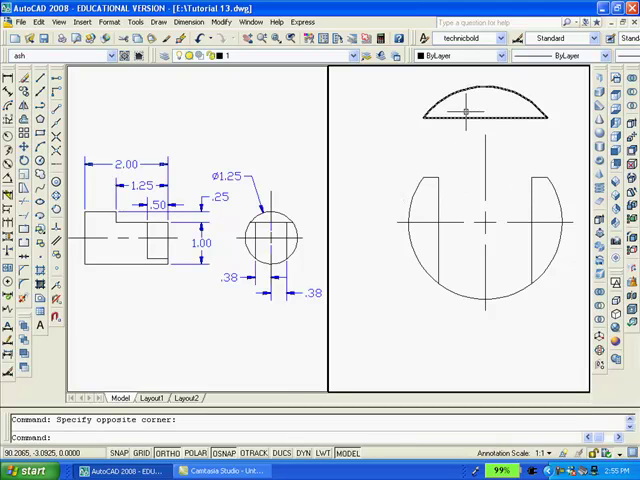
mouse_move(390, 140)
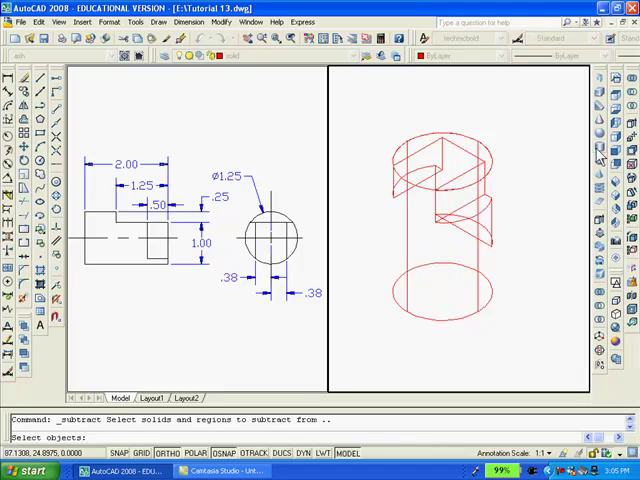
- Subtract the notch from the cylinder and rotate the solid about an axis
left_click(490, 288)
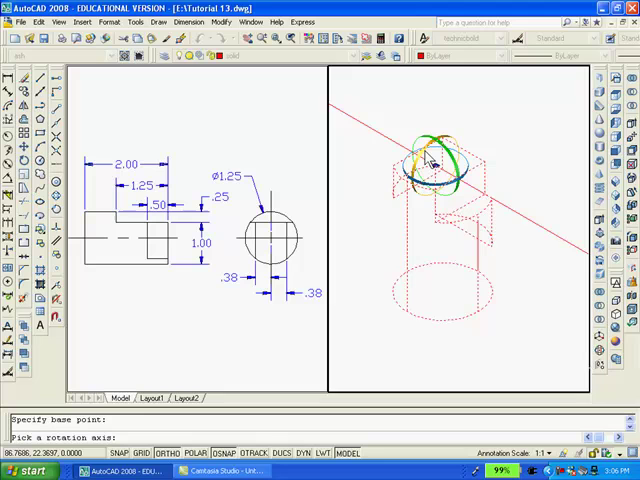
mouse_move(427, 155)
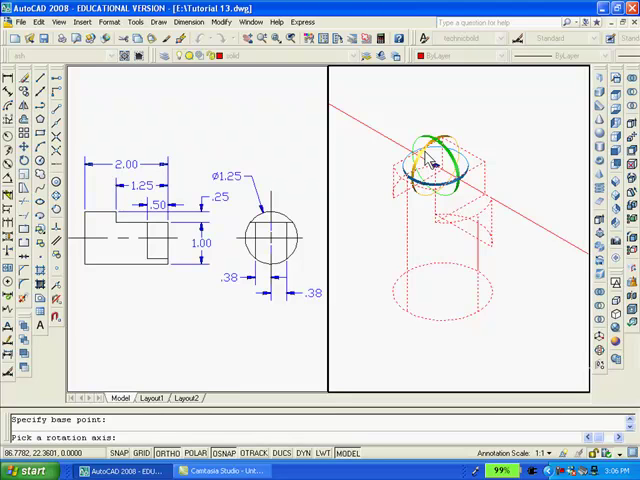
left_click(430, 170)
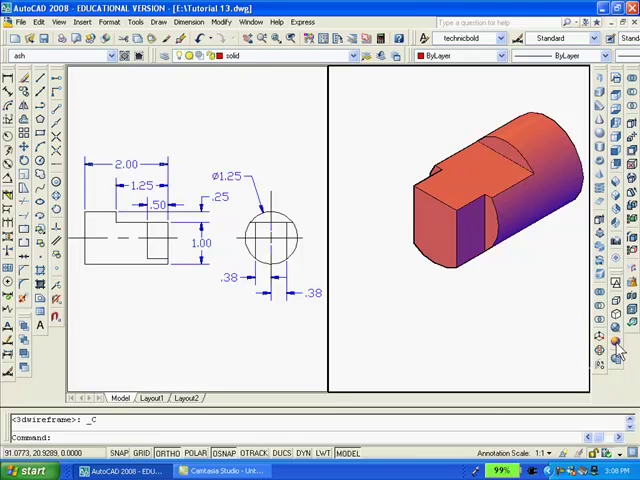
mouse_move(614, 347)
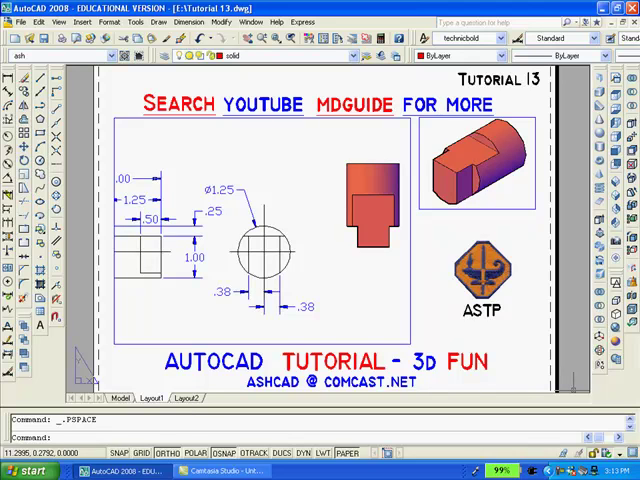
mouse_move(565, 388)
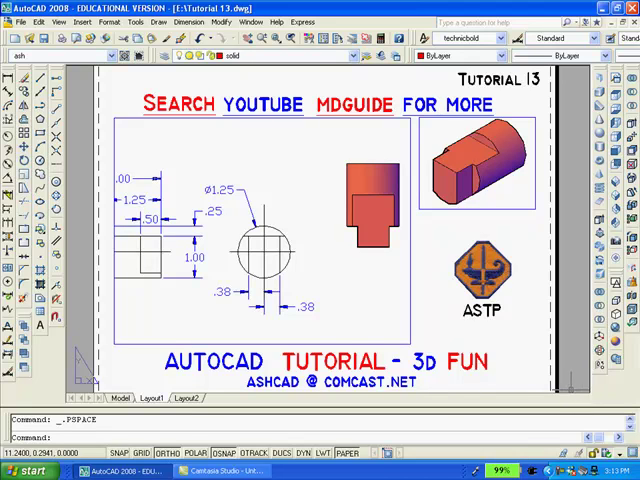
mouse_move(570, 400)
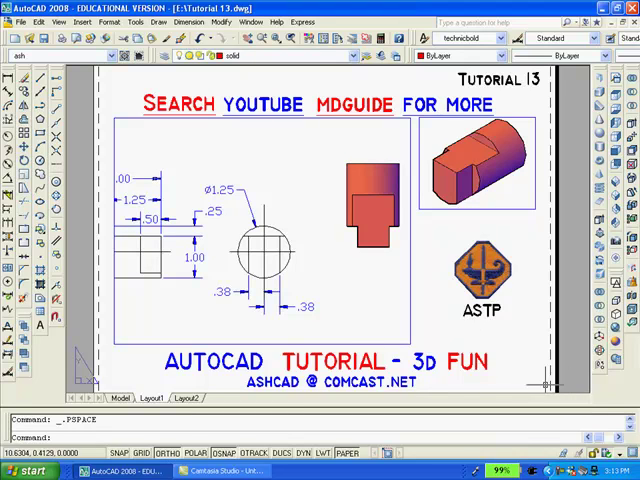
mouse_move(370, 303)
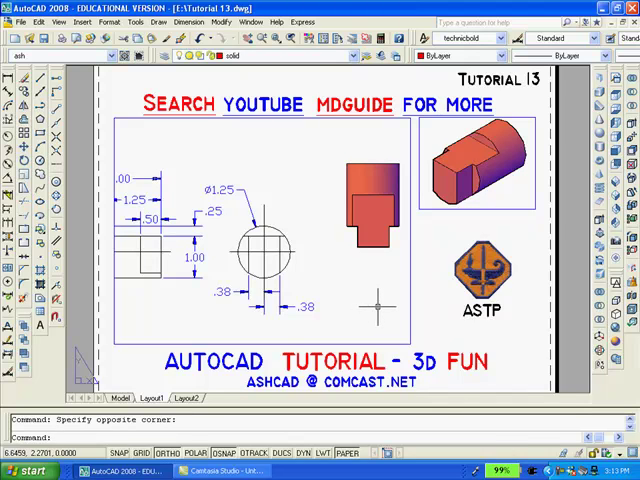
mouse_move(368, 302)
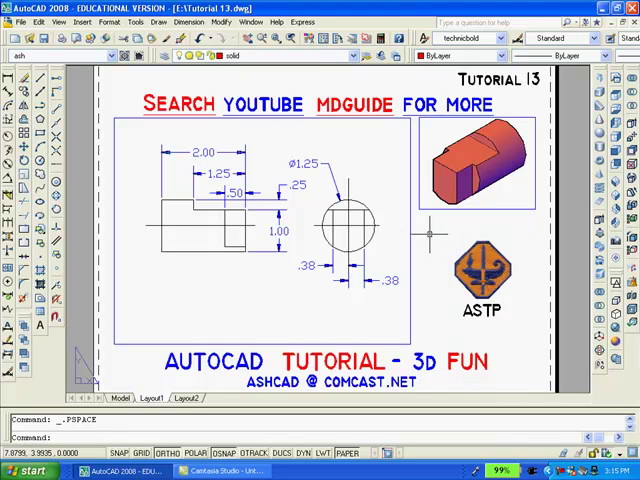
mouse_move(428, 234)
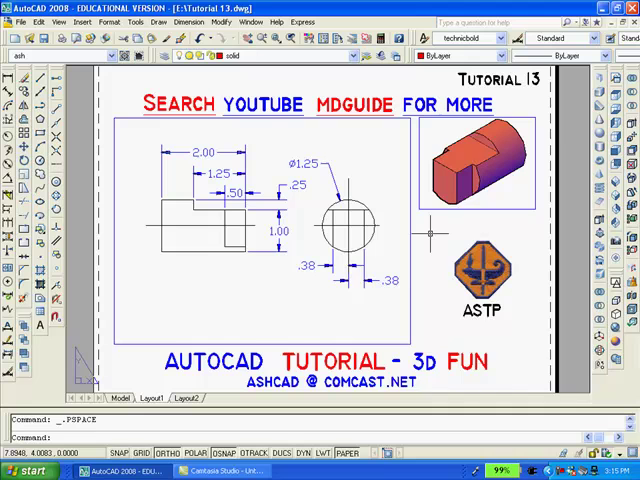